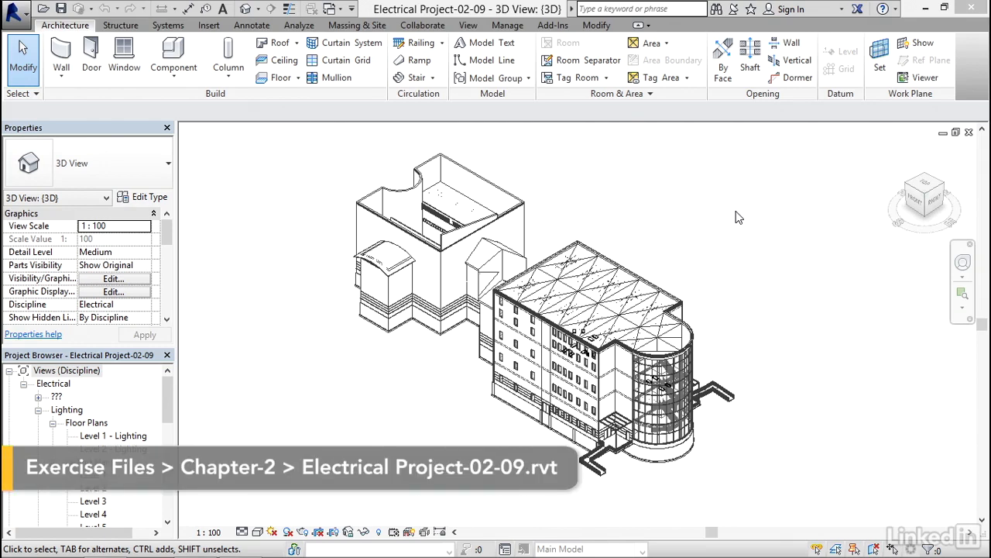
Open the Level 1 floor plan under Power in the Project Browser
click(67, 370)
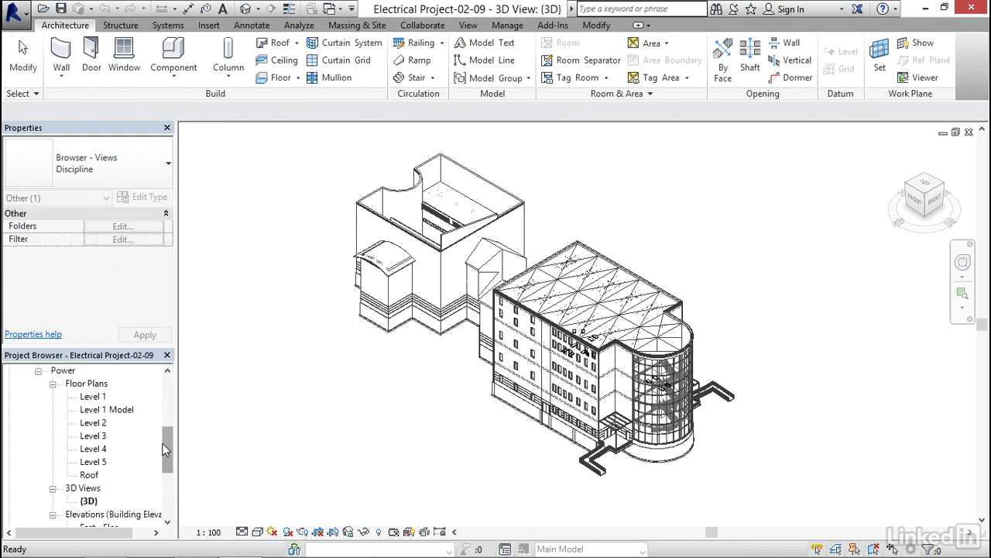
double_click(93, 396)
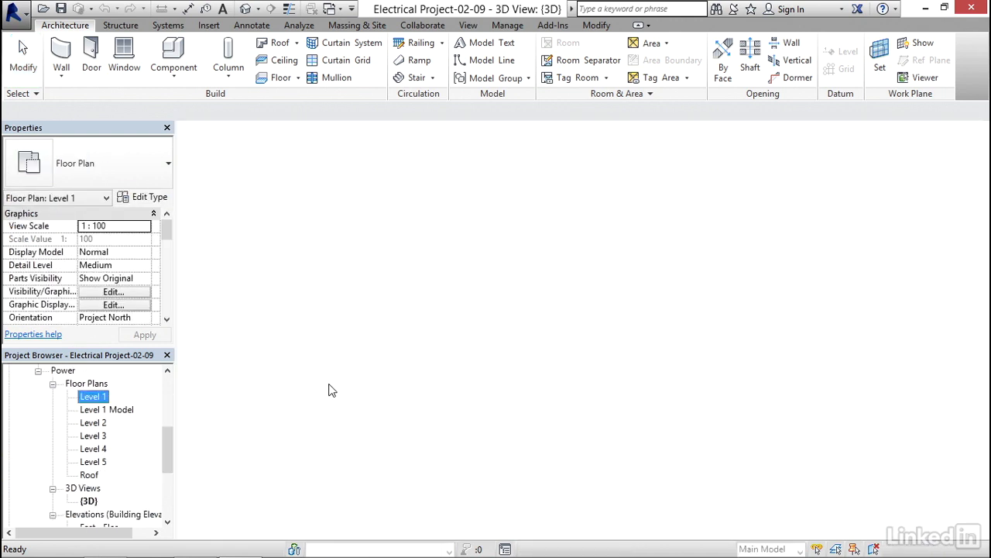
double_click(93, 396)
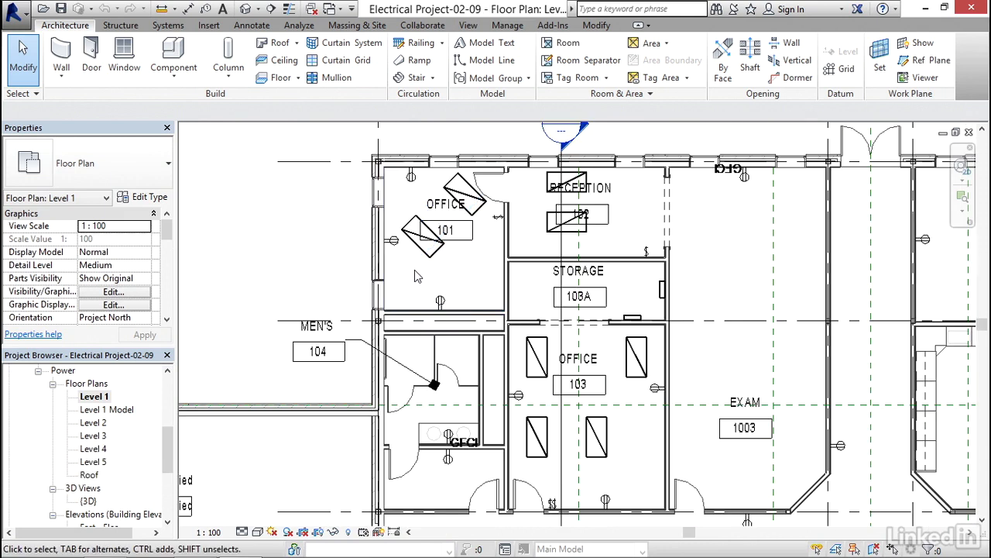
scroll(down, 3)
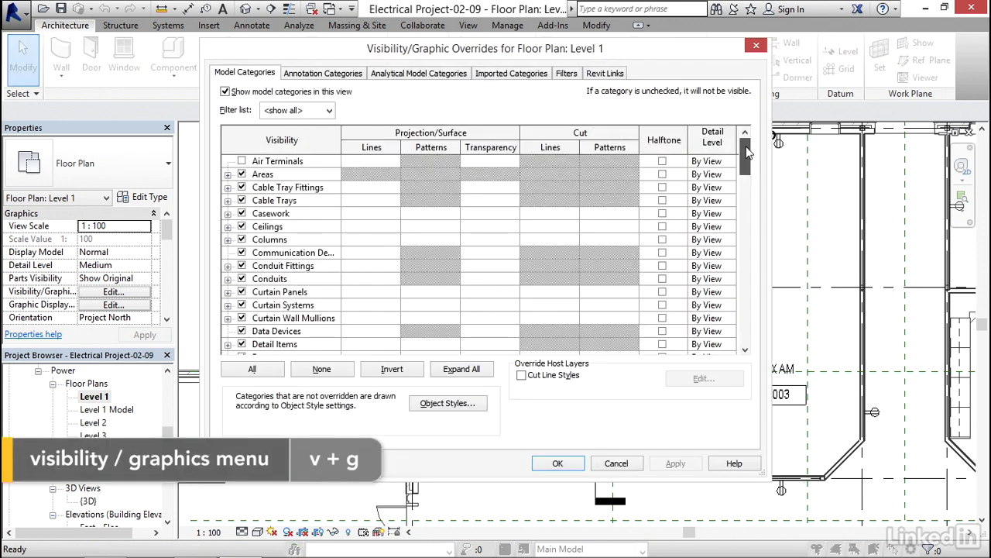
Uncheck Lighting Fixtures and Lighting Devices in Visibility/Graphic Overrides and apply
scroll(down, 3)
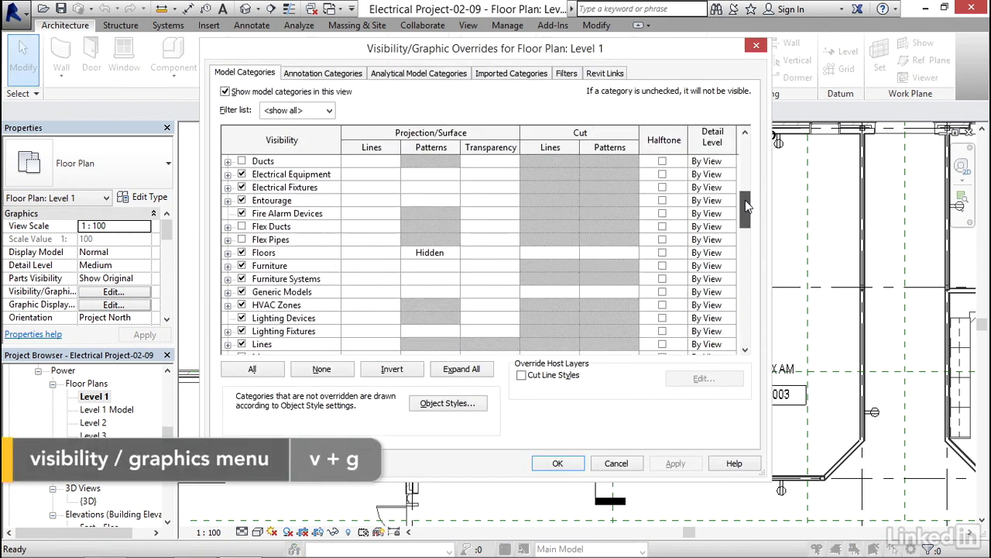
scroll(down, 3)
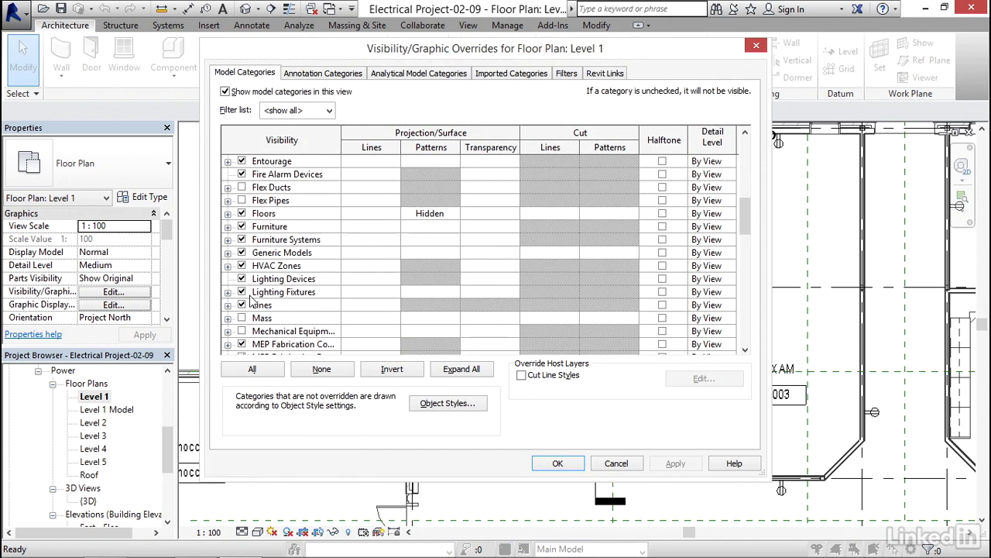
click(283, 291)
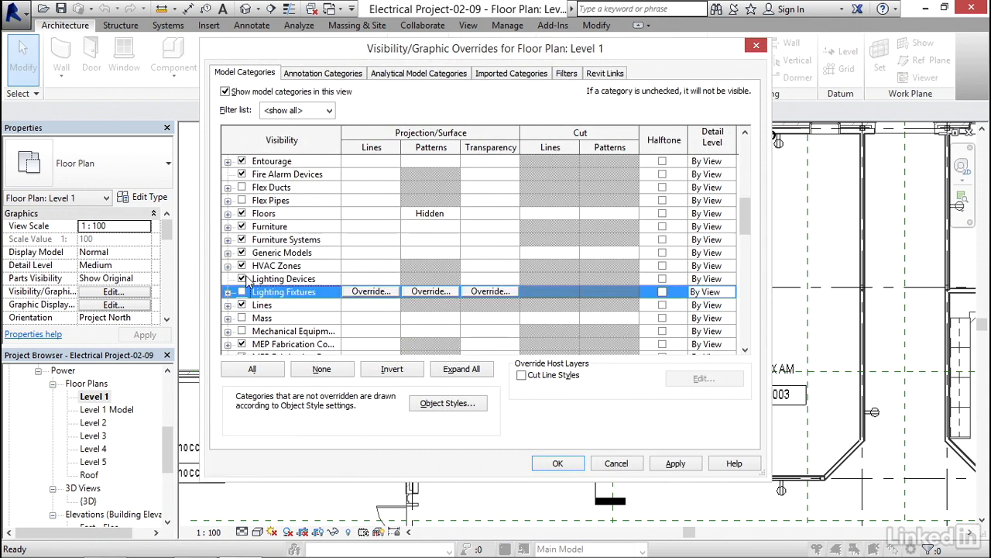
click(283, 278)
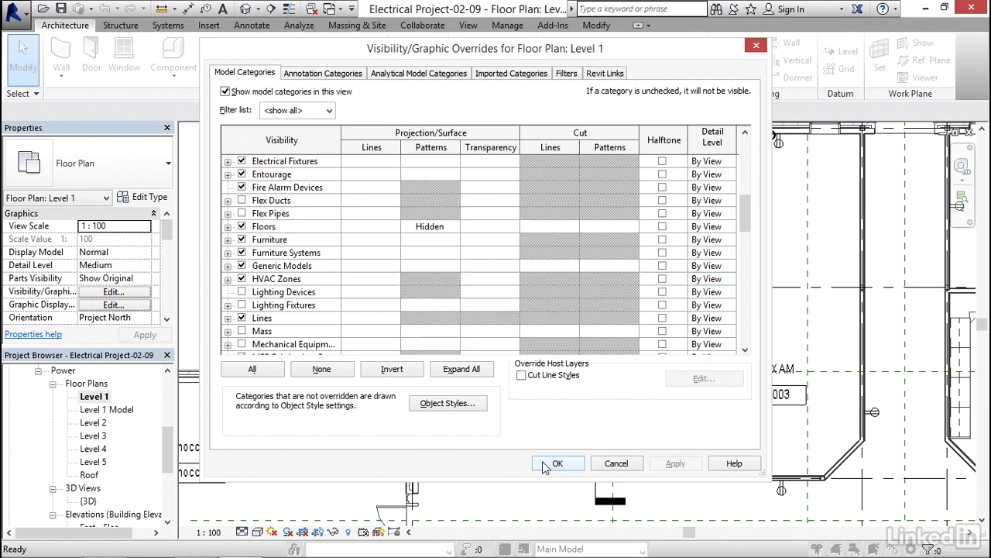
click(558, 463)
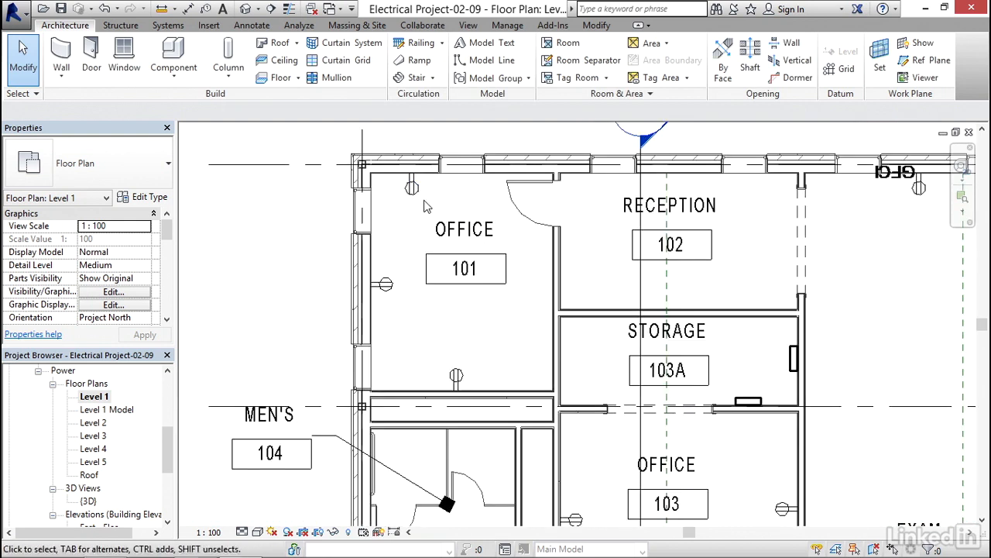
mouse_move(411, 187)
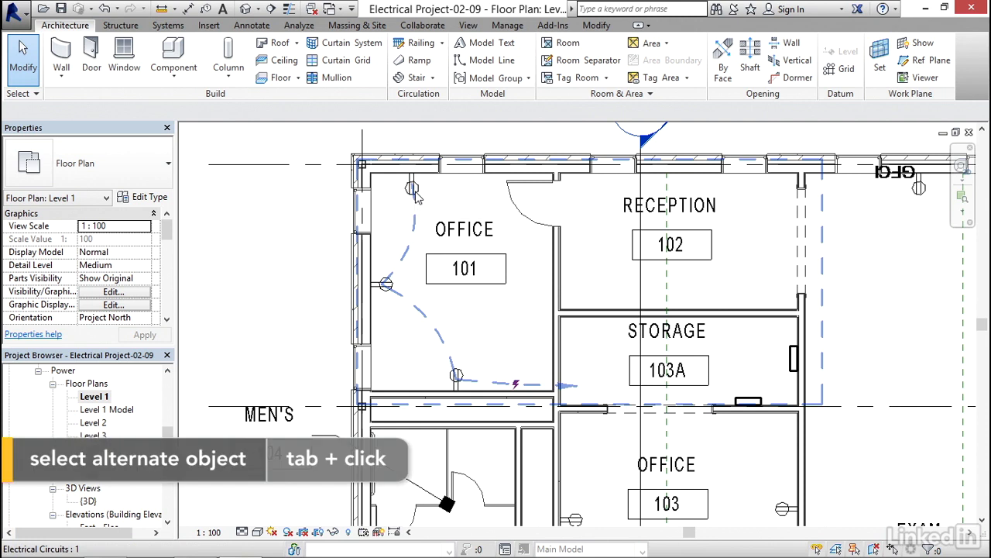
Convert the Office 101 receptacle circuit to arc wires and drag a wire curve into shape
click(481, 333)
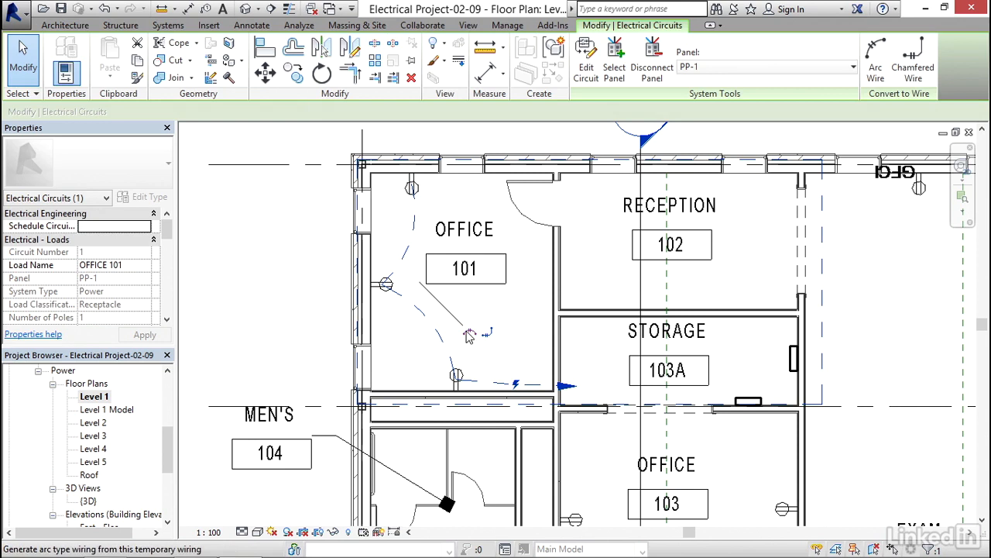
mouse_move(494, 341)
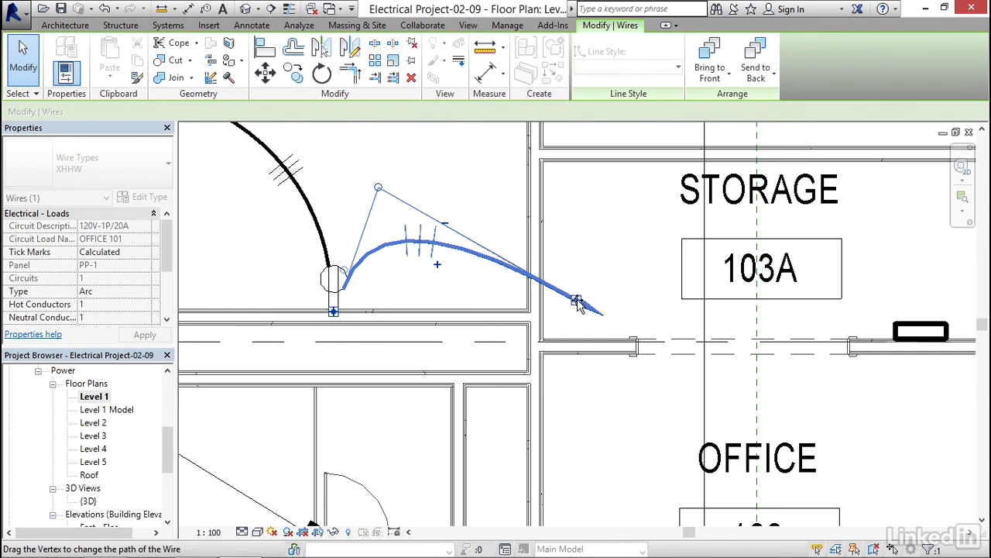
drag(577, 302, 476, 259)
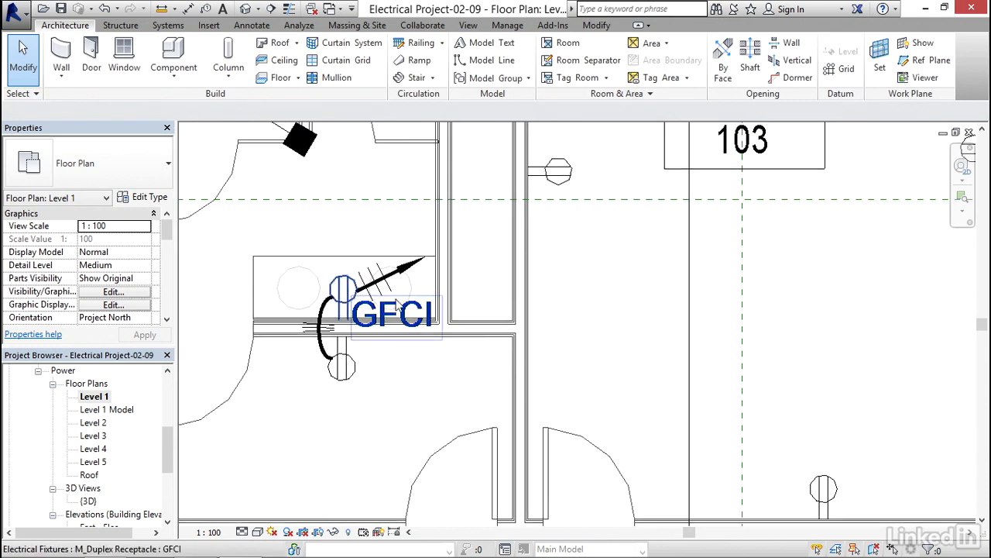
click(395, 279)
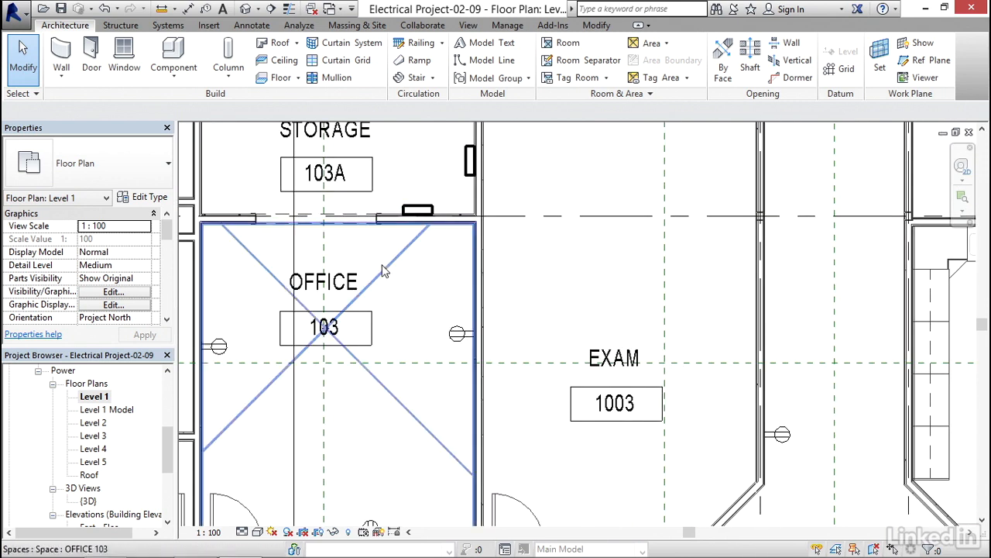
Draw arc wires with a home run between the Office 103 and Exam 1003 receptacles
click(168, 25)
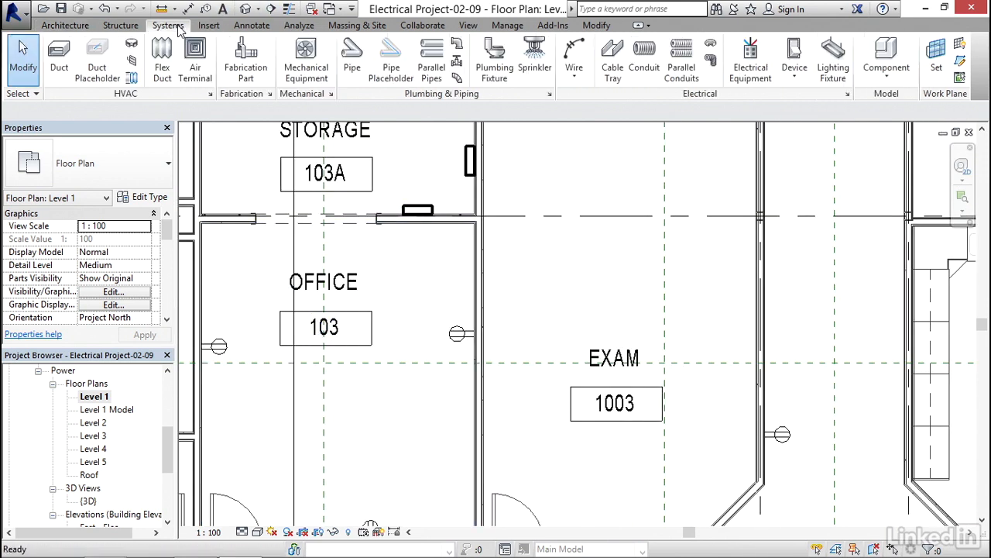
click(574, 73)
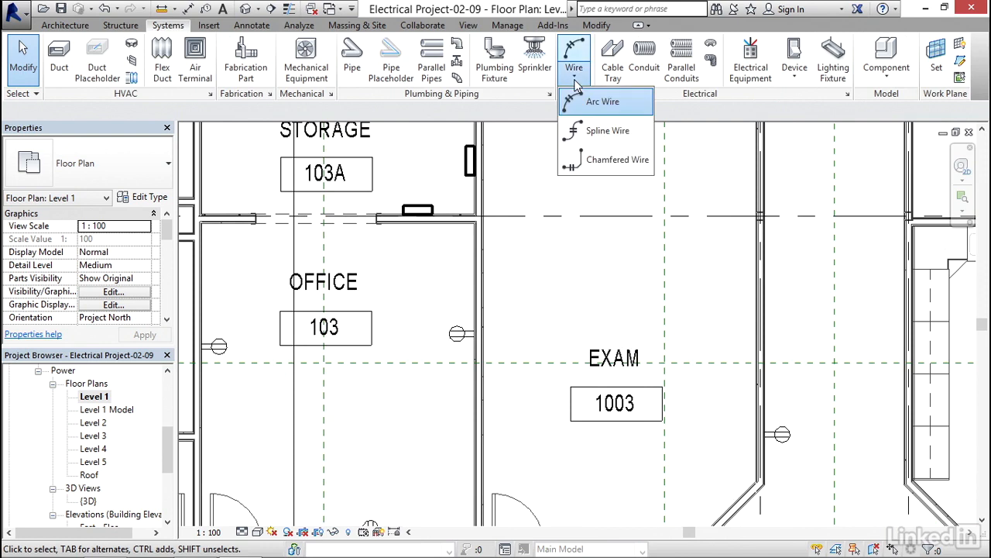
mouse_move(607, 131)
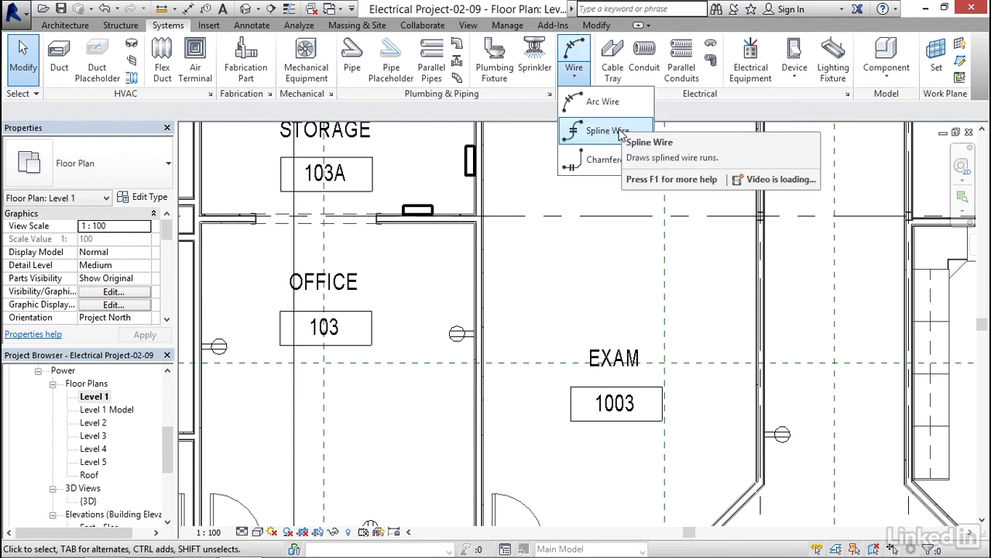
mouse_move(604, 101)
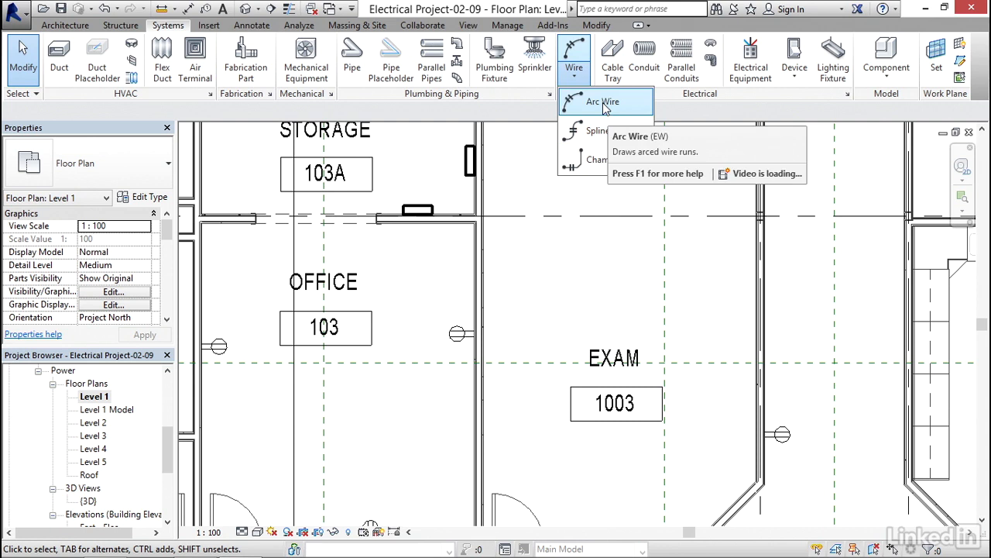
click(602, 102)
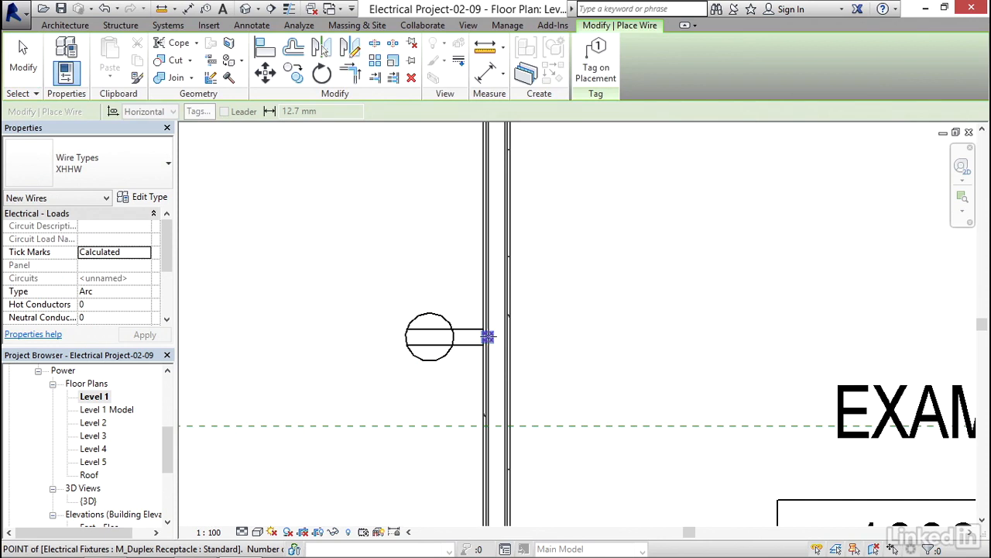
mouse_move(487, 335)
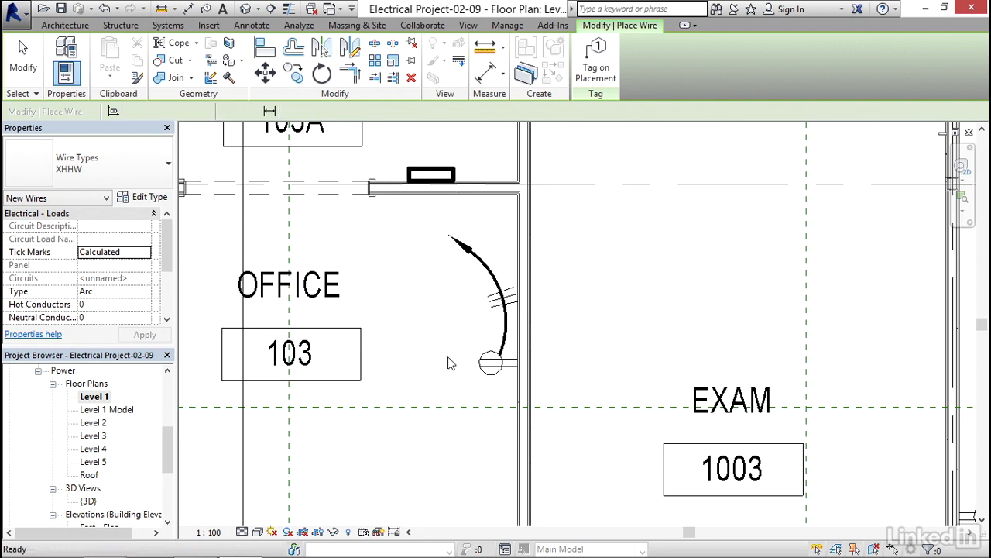
click(167, 25)
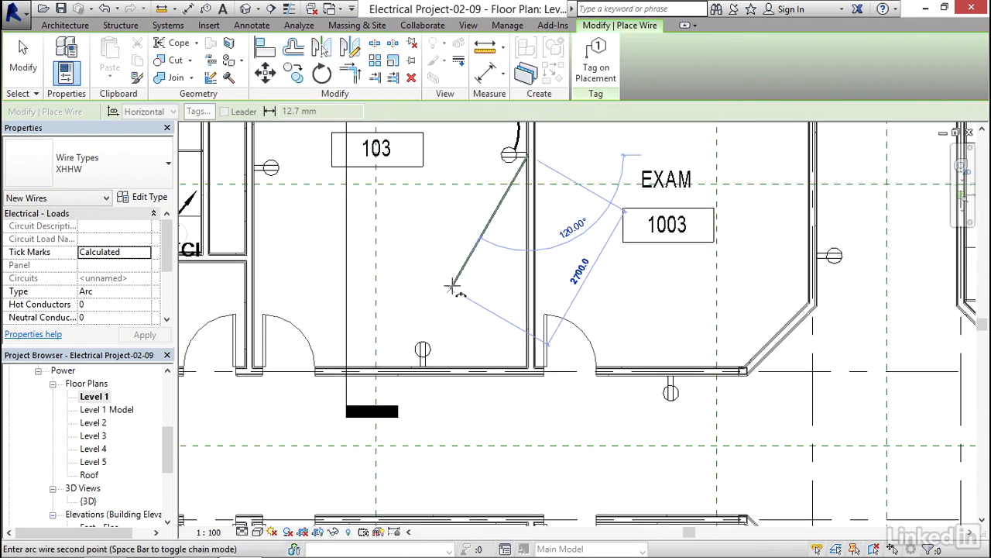
mouse_move(434, 329)
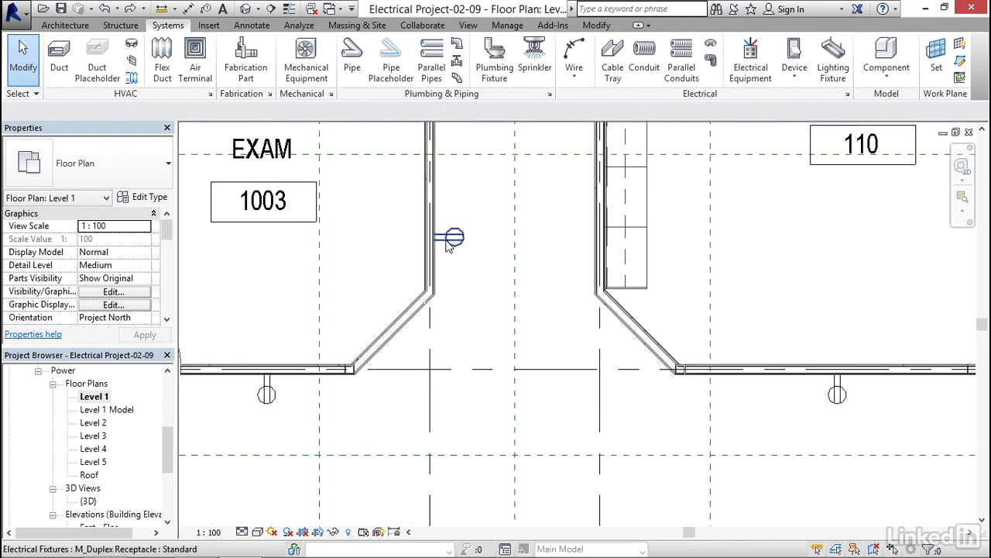
Draw a spline wire from the Exam 1003 receptacle through a bend point toward the receptacle below
click(574, 58)
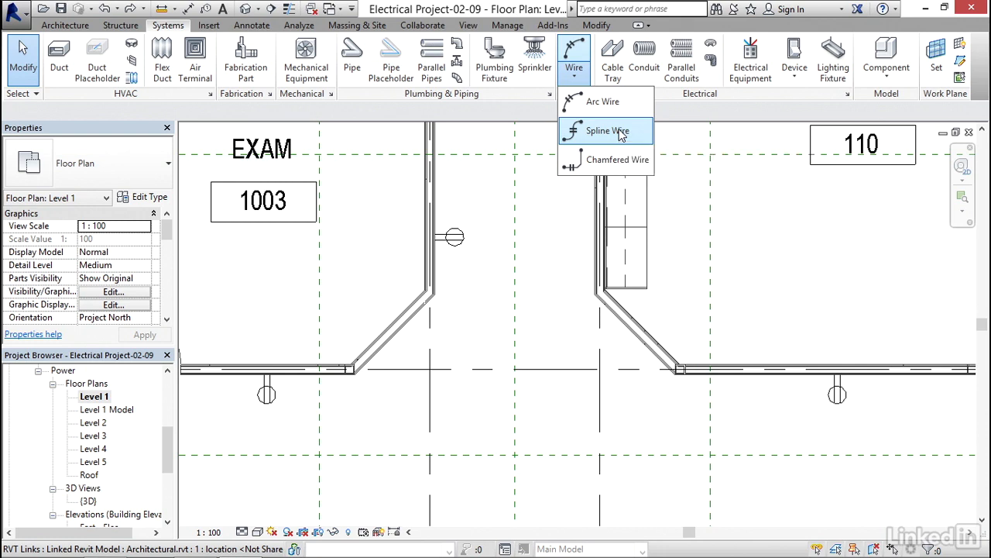
click(608, 130)
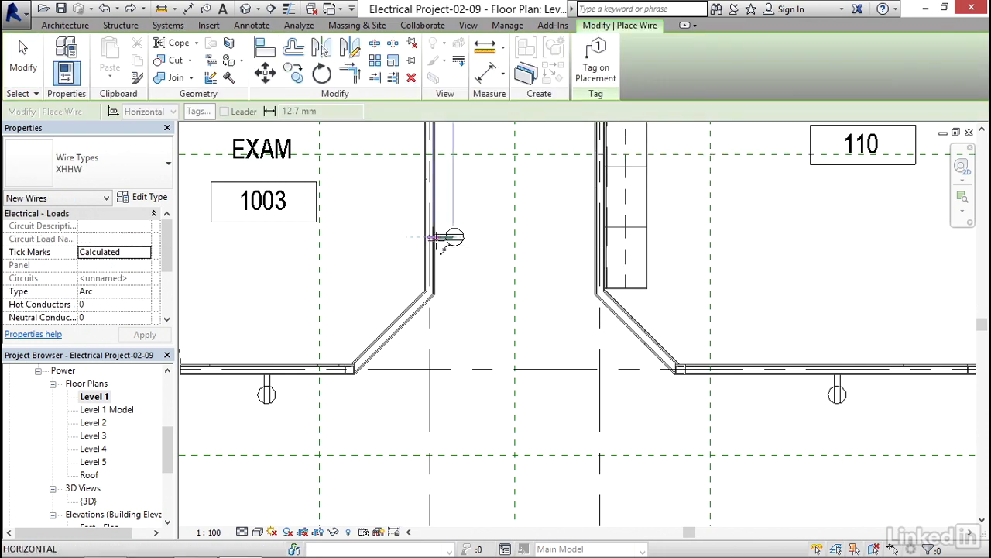
click(425, 356)
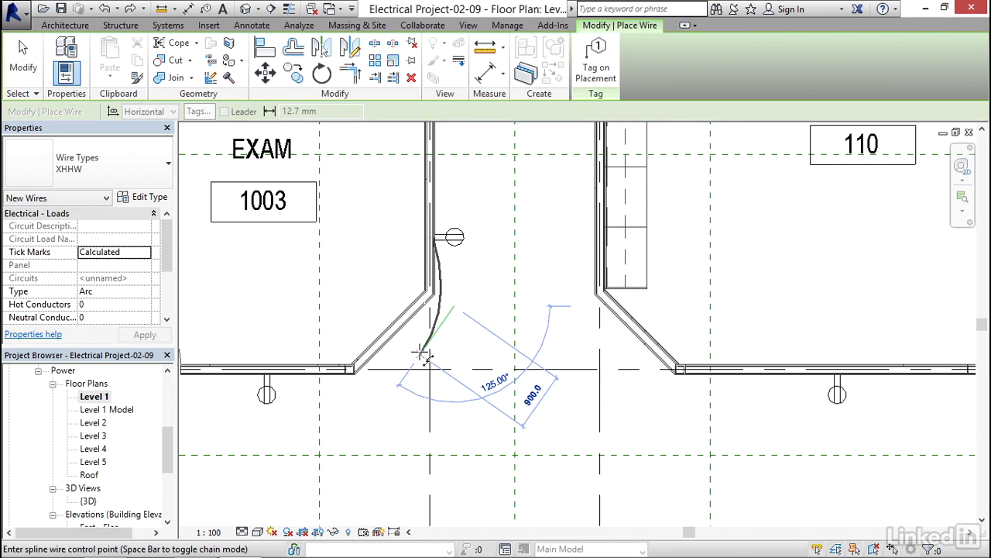
click(333, 415)
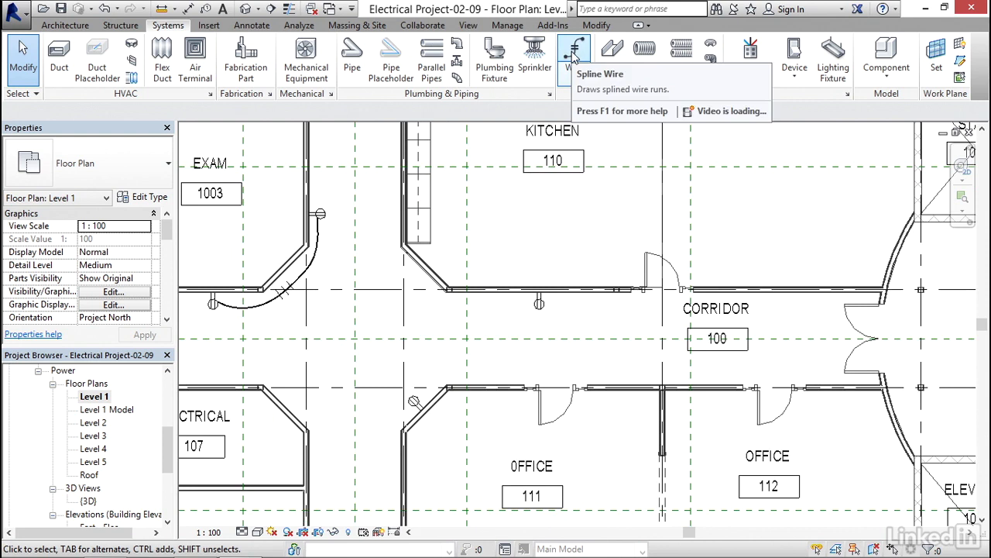
Add spline wiring near Office 111 and bend the Room 25 home-run arc smoother
click(573, 58)
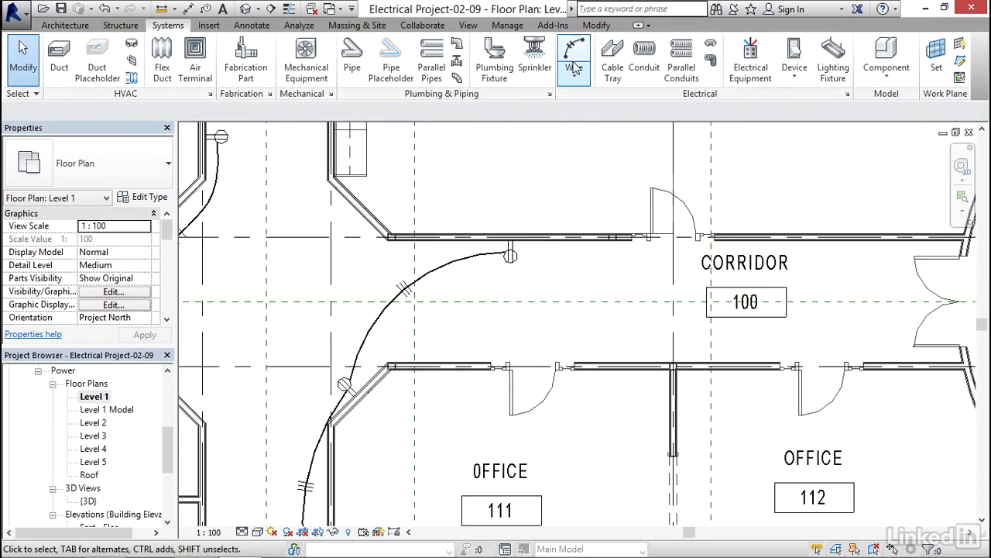
click(575, 58)
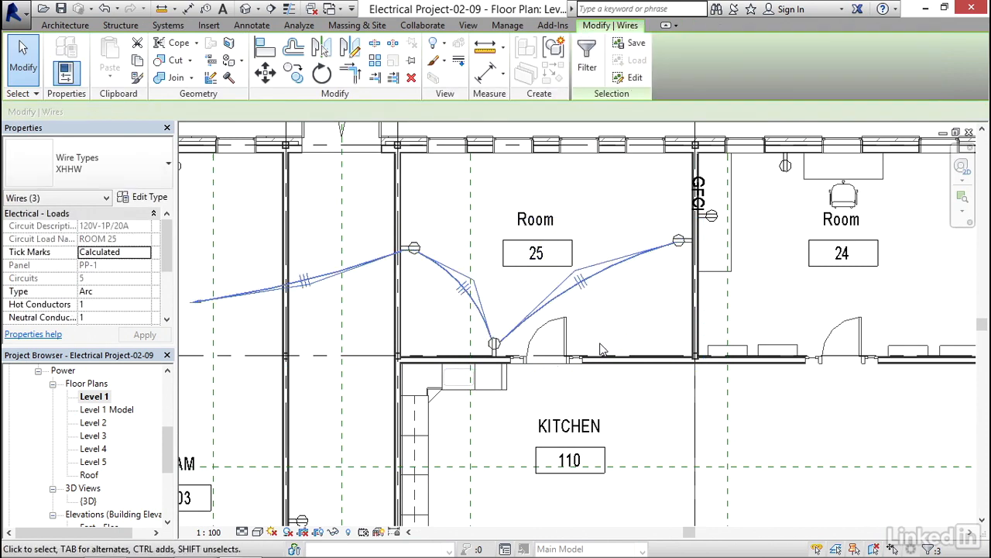
click(168, 24)
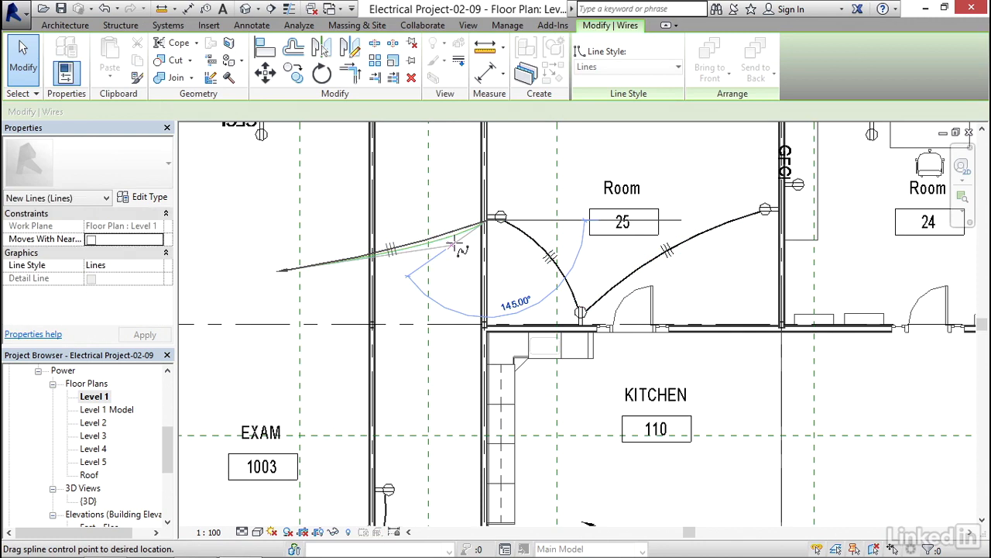
drag(452, 246, 469, 262)
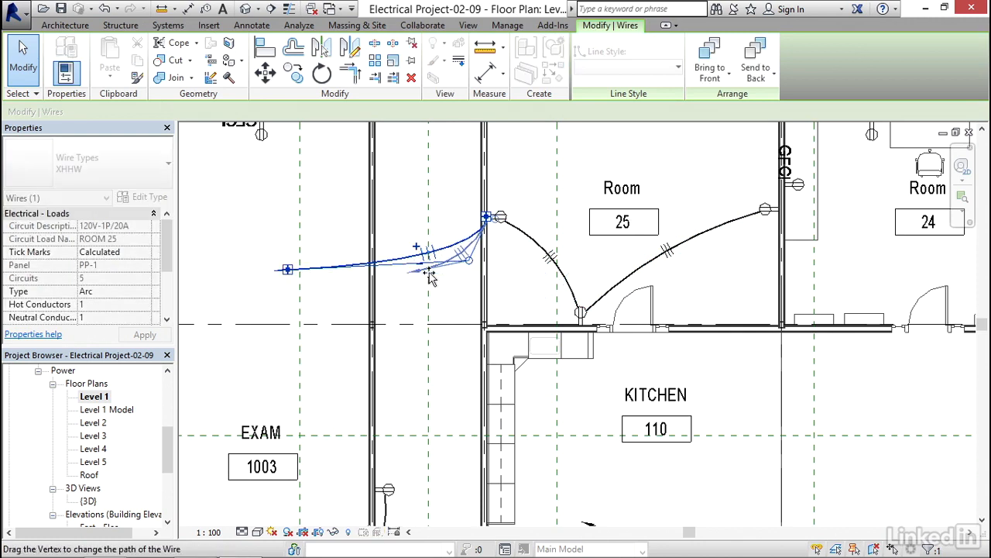
click(169, 25)
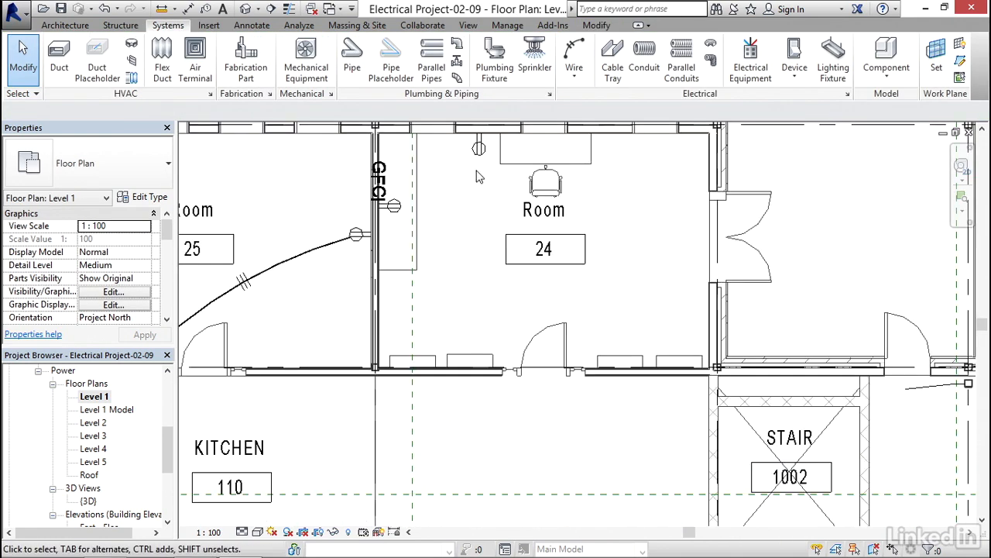
click(479, 147)
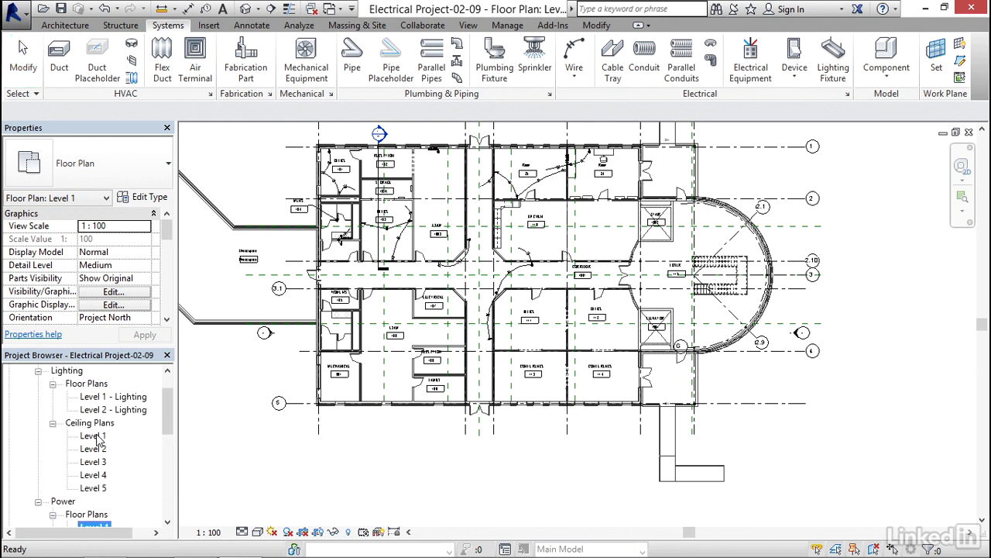
Open the Level 1 ceiling plan and convert Office 101 and Reception 102 lighting circuits to arc wires
double_click(94, 435)
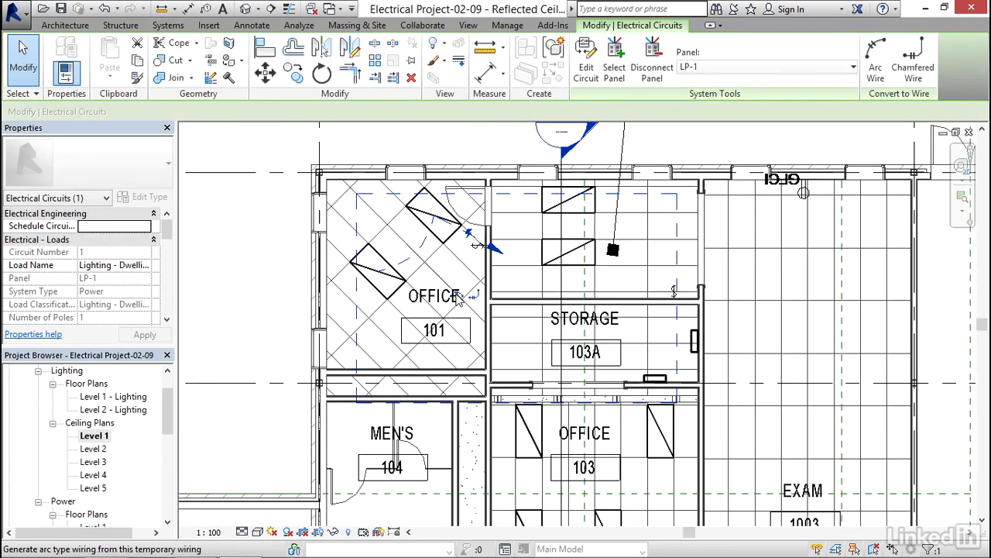
click(168, 25)
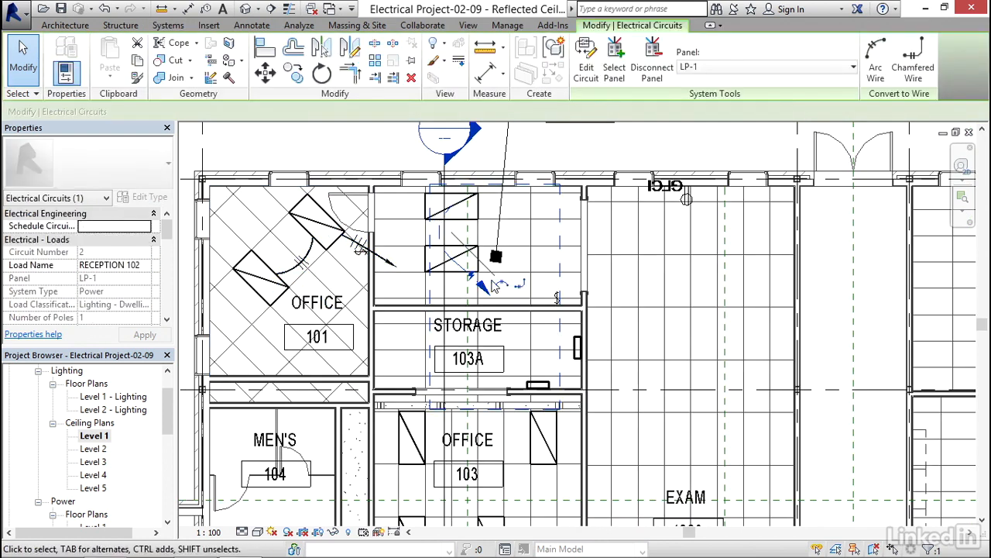
click(168, 25)
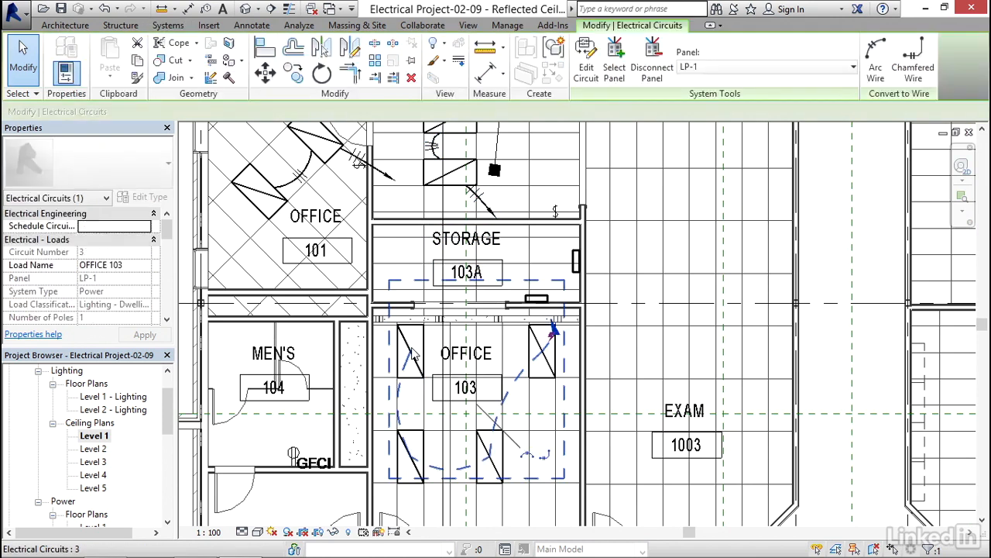
Convert the Office 103 lighting circuit to arc wires and remove its old home-run wire
click(542, 348)
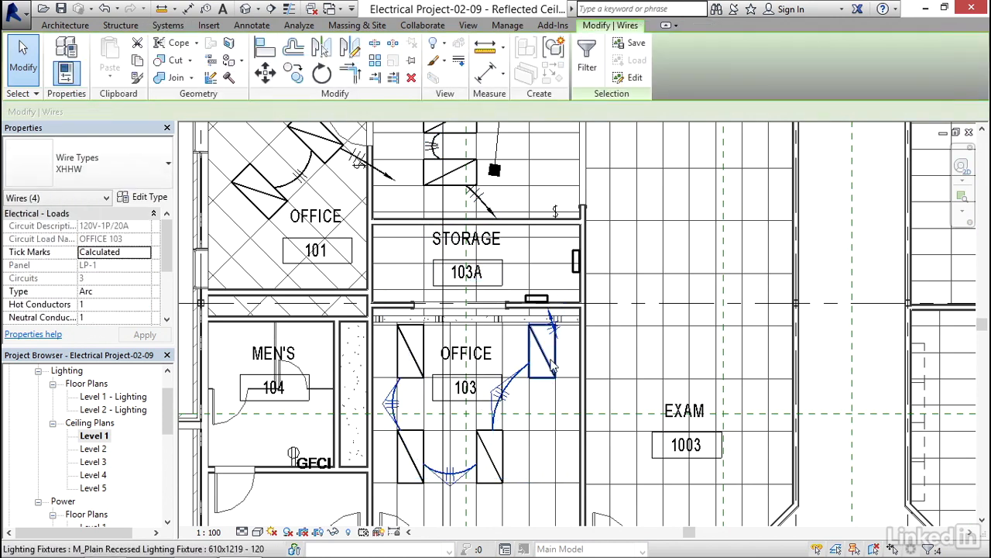
click(167, 25)
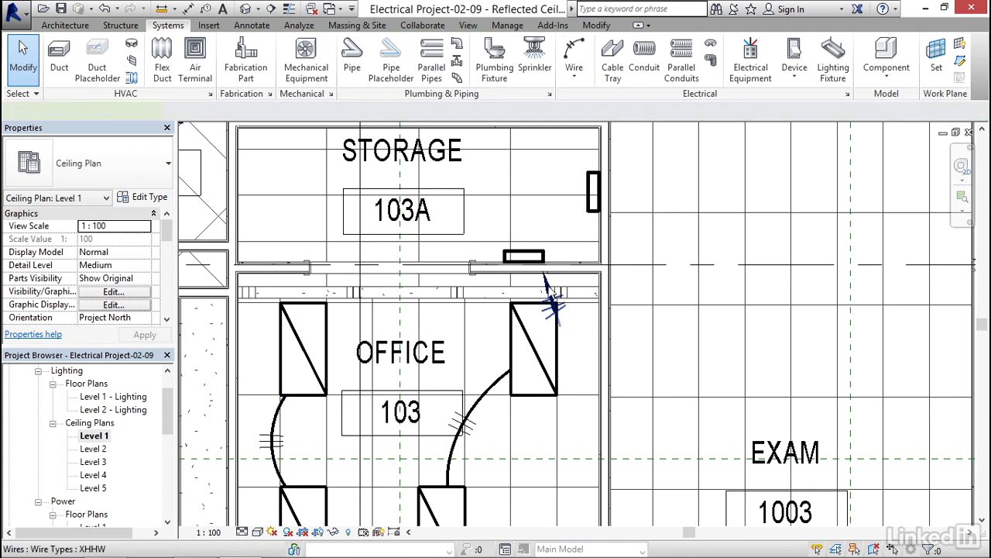
click(550, 299)
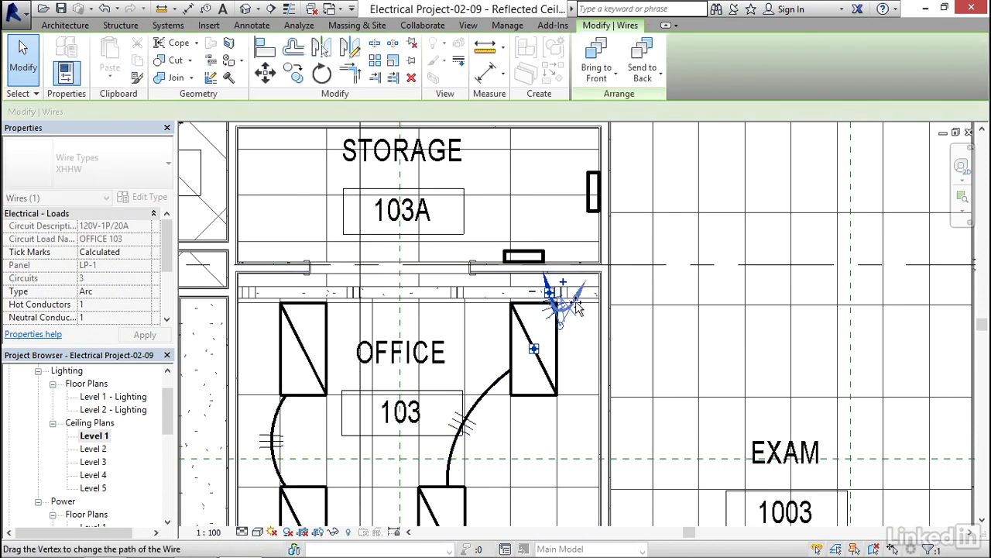
click(168, 25)
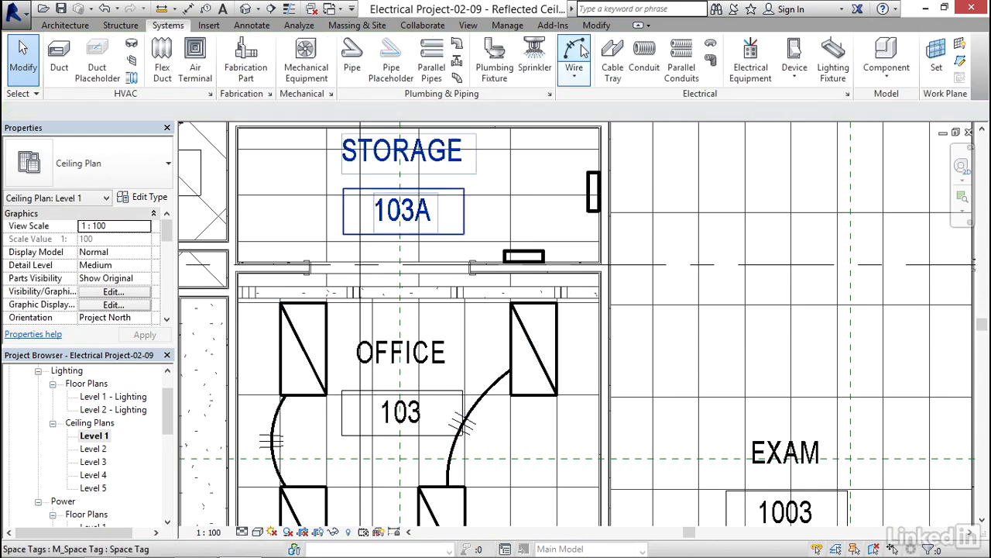
Draw a new Office 103 home-run arc wire from a fixture to the lighting panel
click(574, 59)
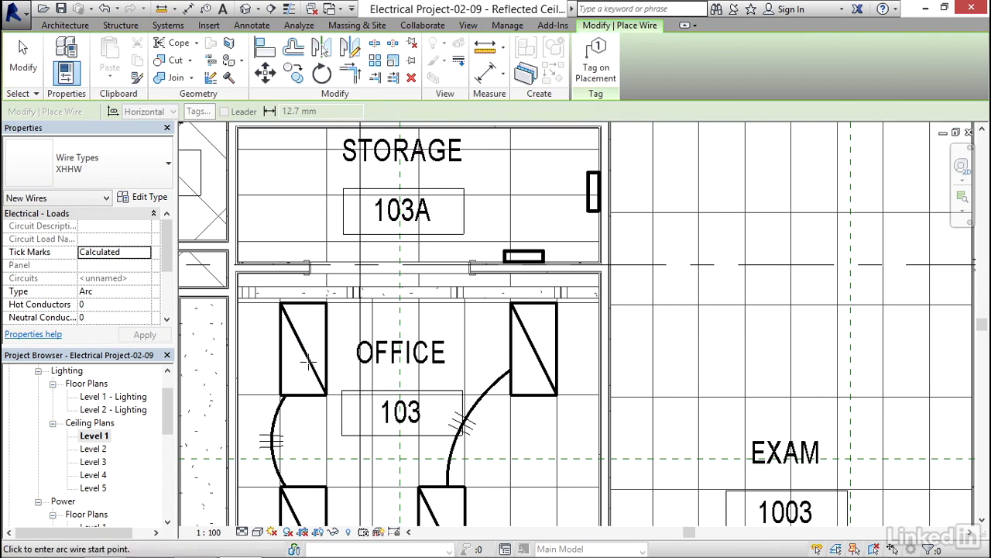
mouse_move(302, 347)
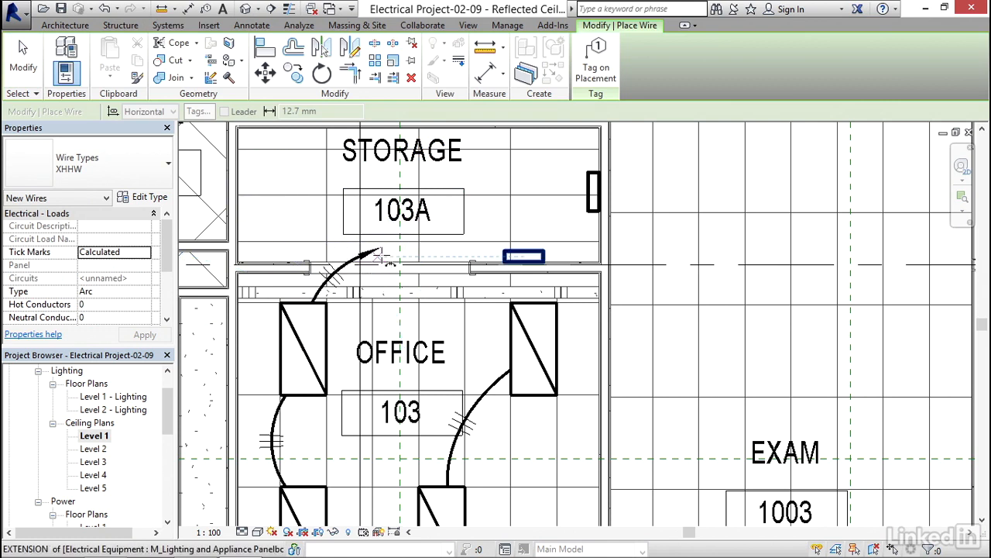
click(168, 25)
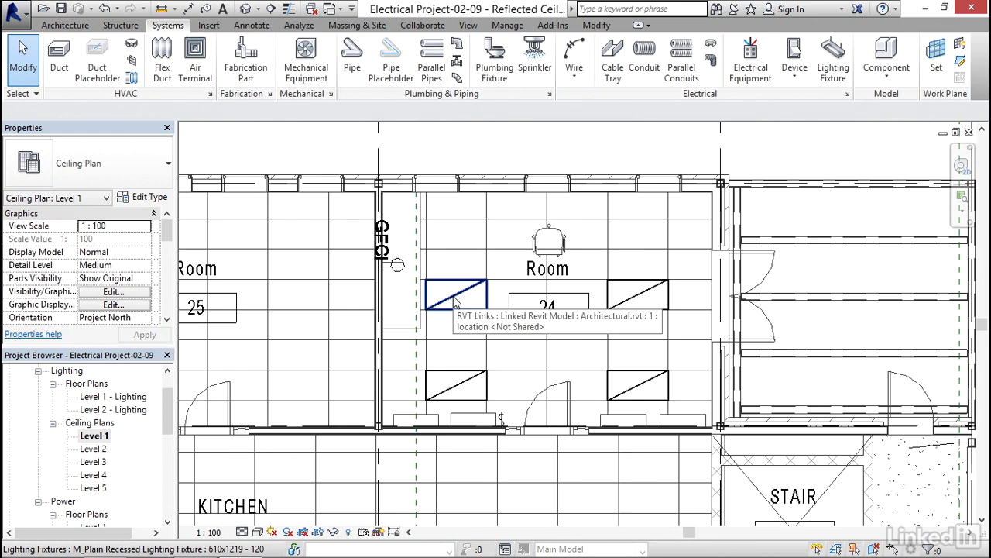
Extend the Room 24 home run toward Room 25 and drop the hot conductor from the left arc wire
click(455, 294)
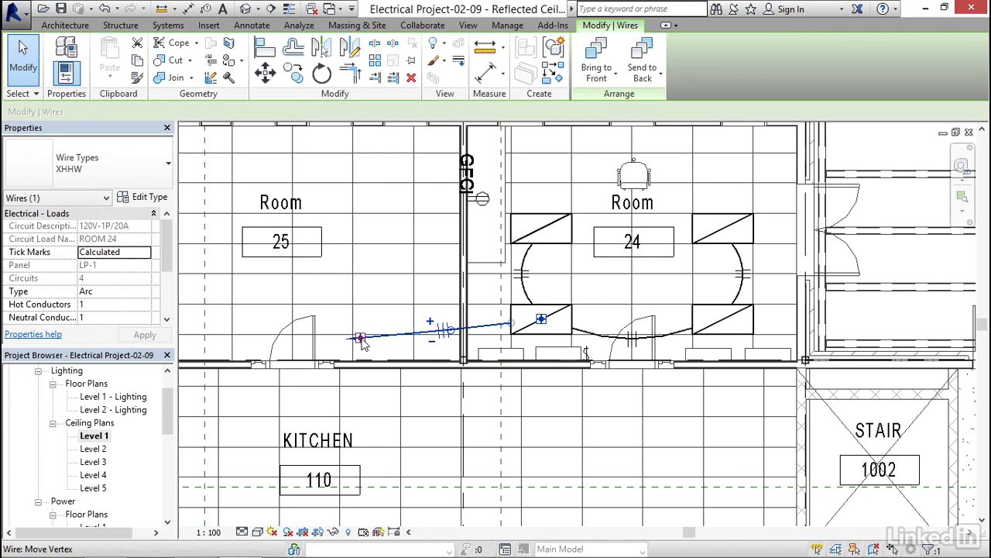
drag(360, 339, 426, 340)
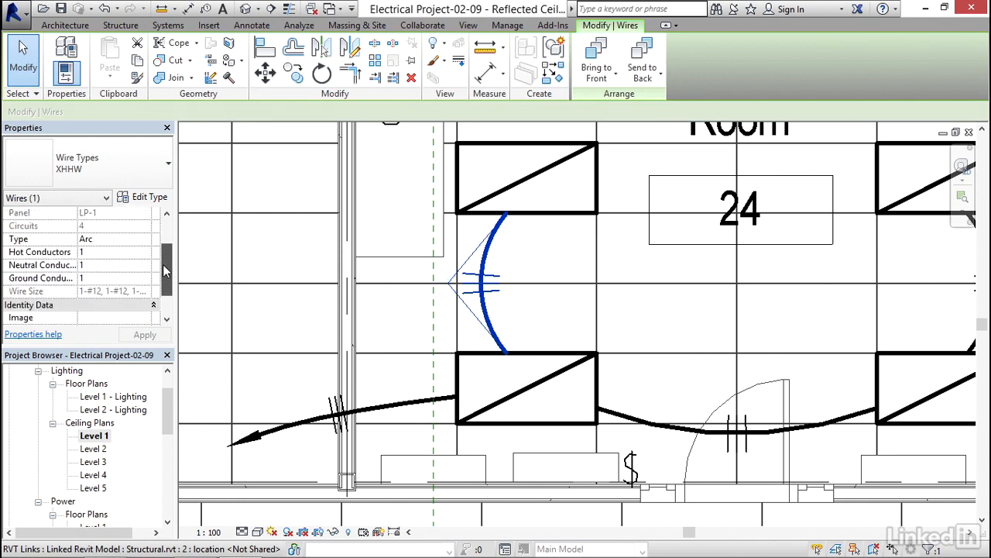
click(492, 286)
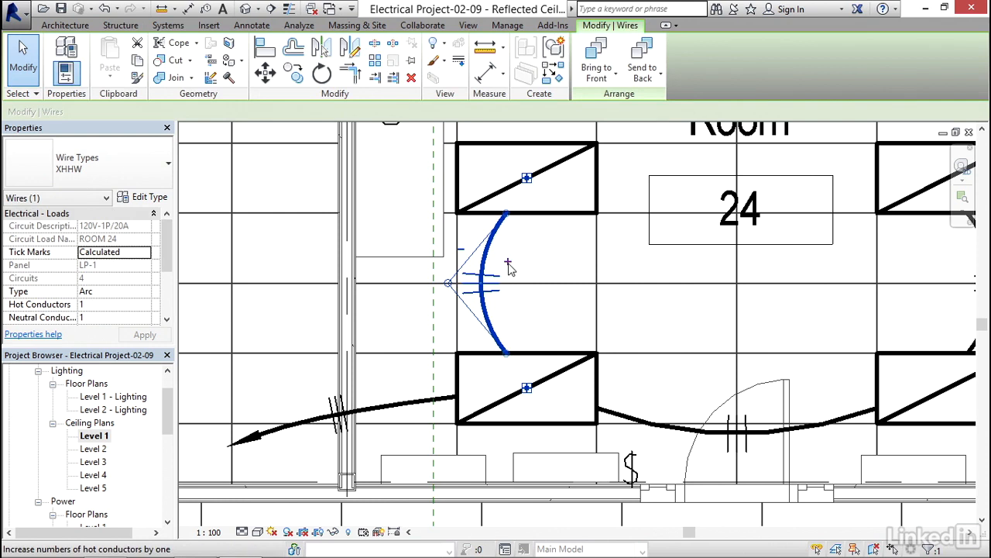
mouse_move(462, 254)
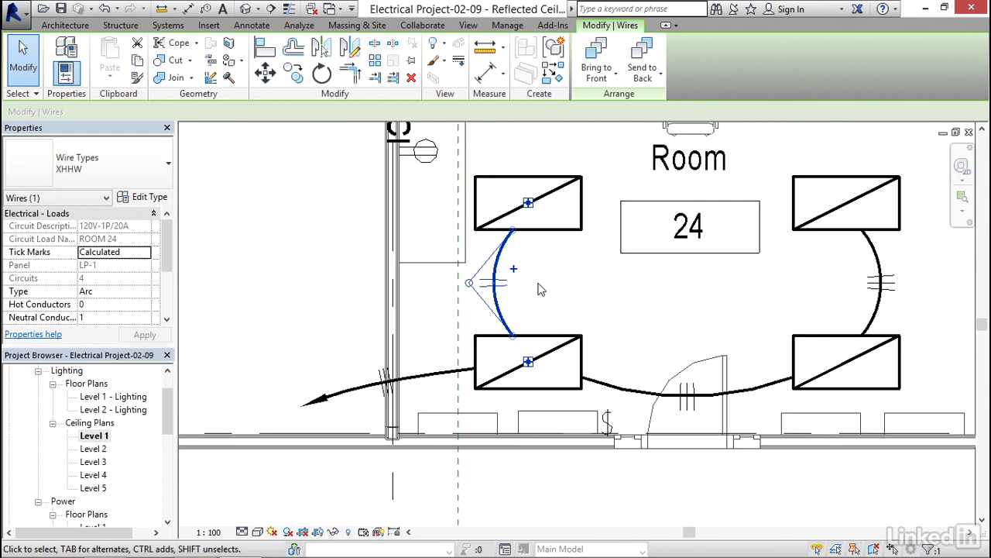
click(168, 25)
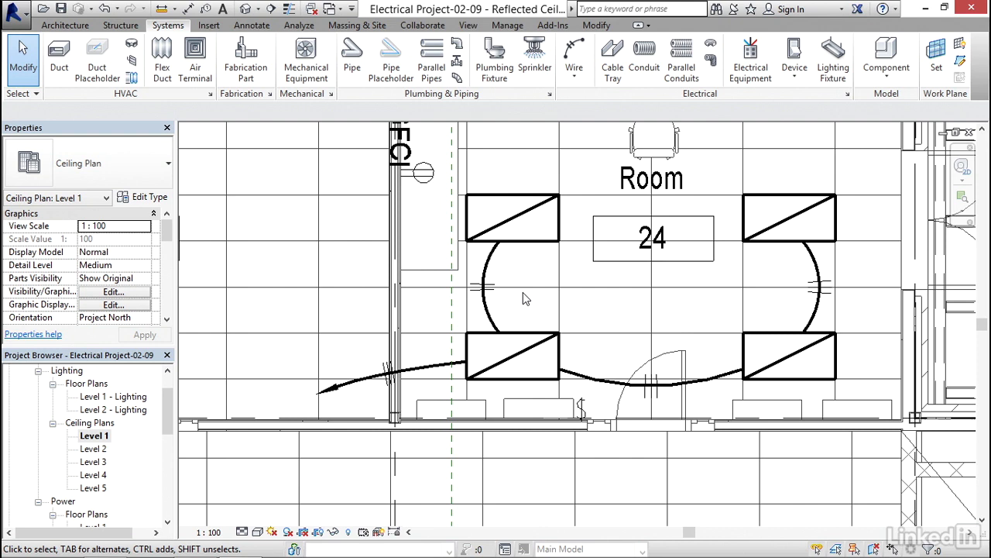
Open the Electrical Settings dialog to its wiring tick mark and crossing-gap options
drag(527, 298, 540, 279)
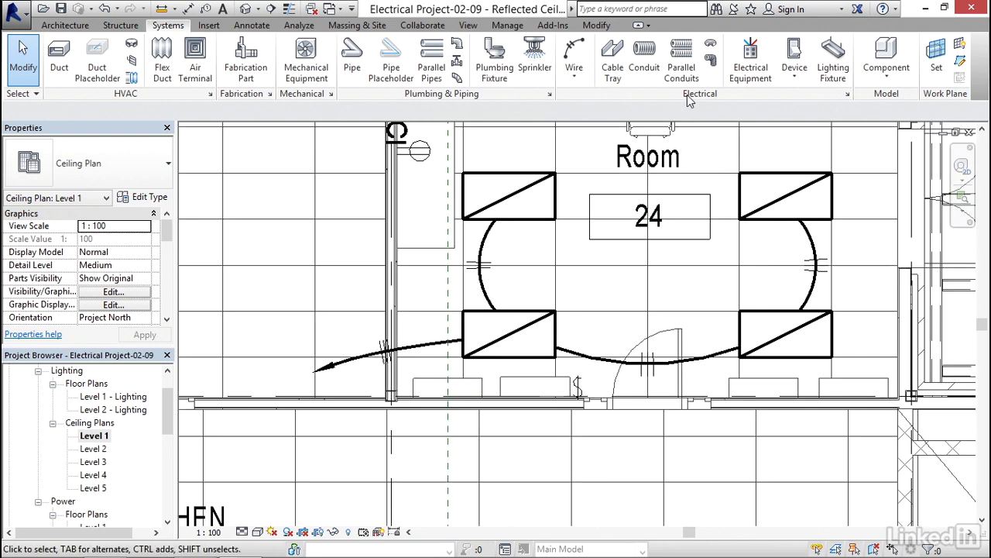
mouse_move(848, 94)
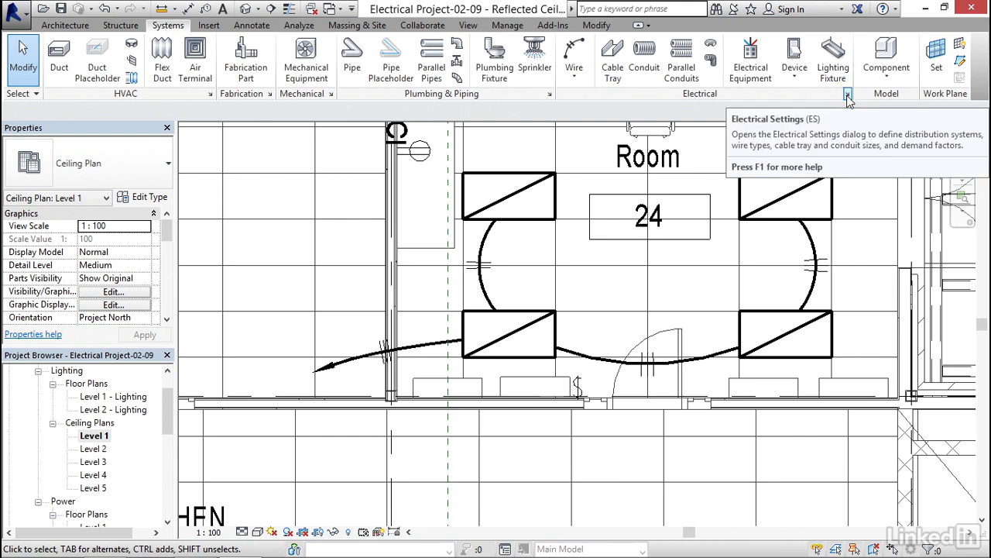
click(846, 94)
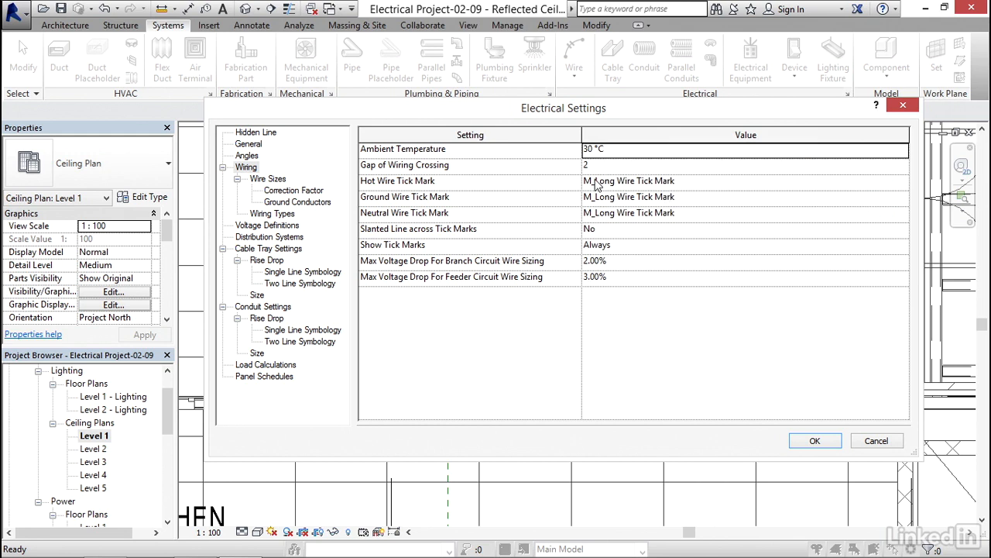
mouse_move(598, 194)
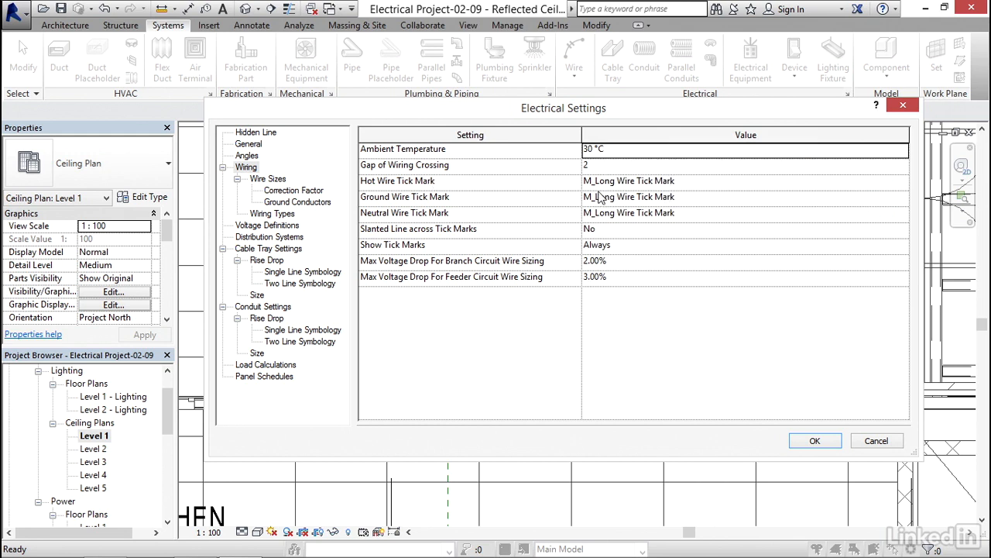
mouse_move(403, 258)
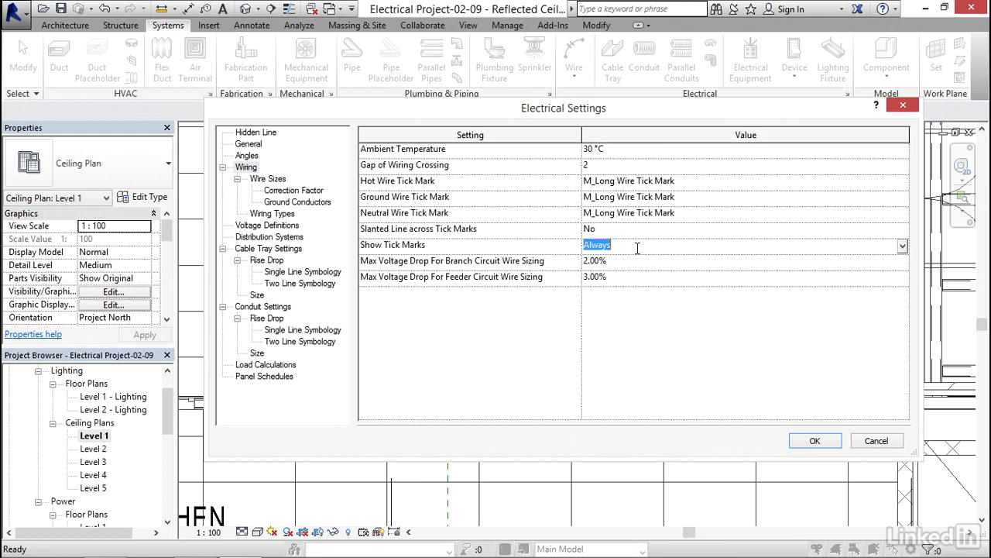
Change the wiring setting Show Tick Marks to Never and confirm Electrical Settings
click(902, 246)
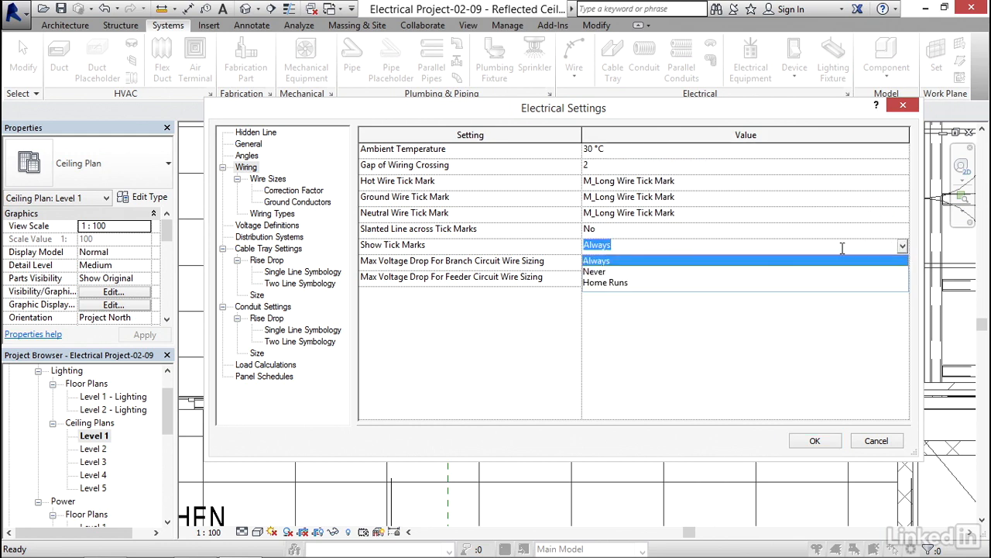
click(595, 271)
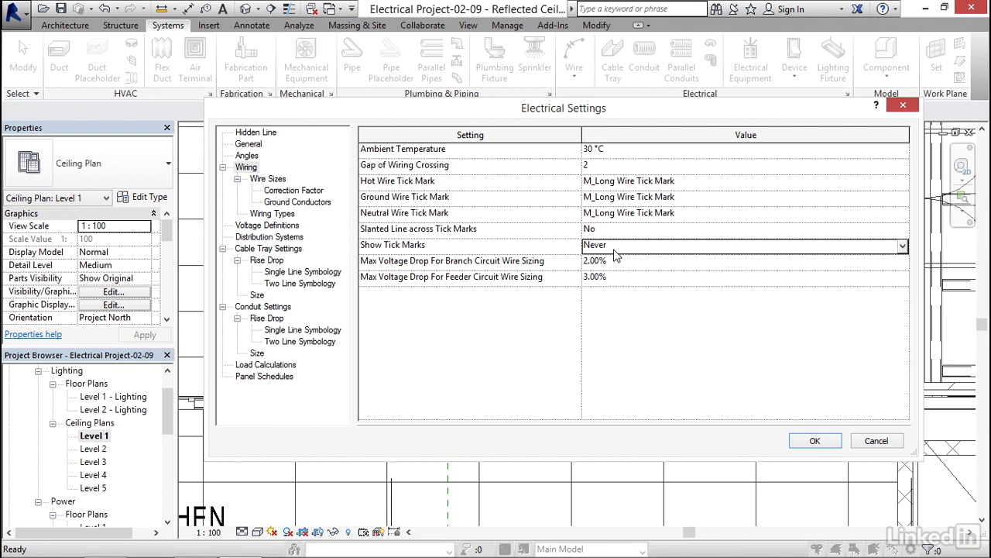
click(814, 440)
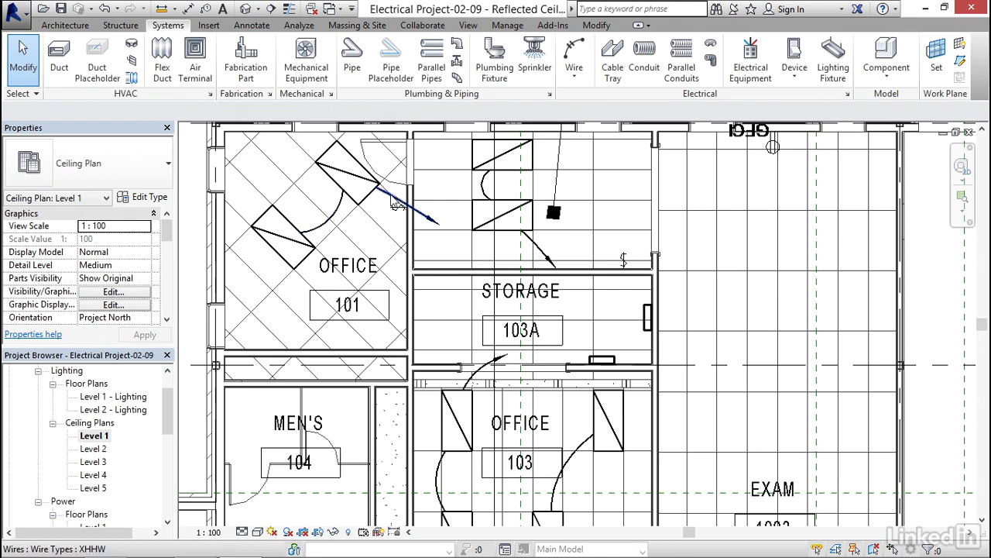
click(349, 265)
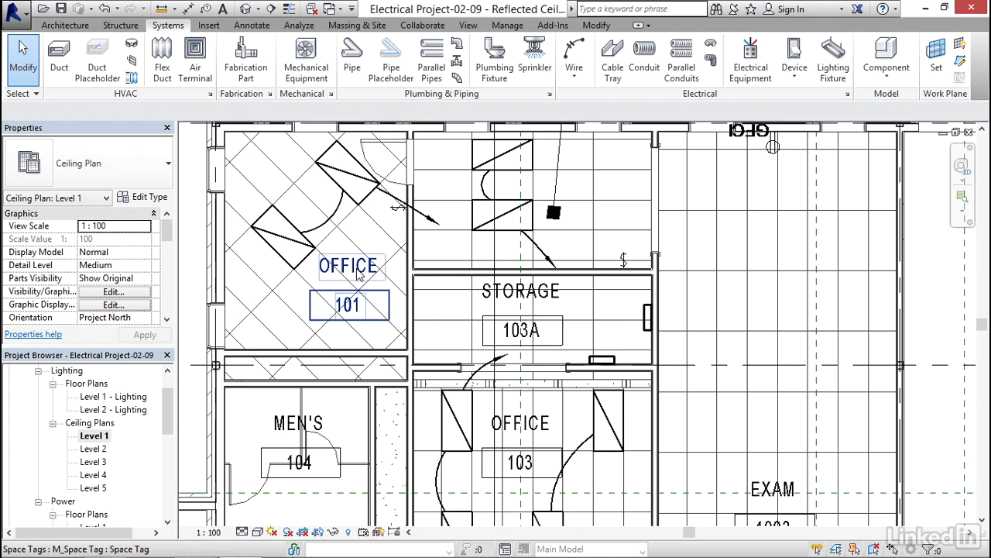